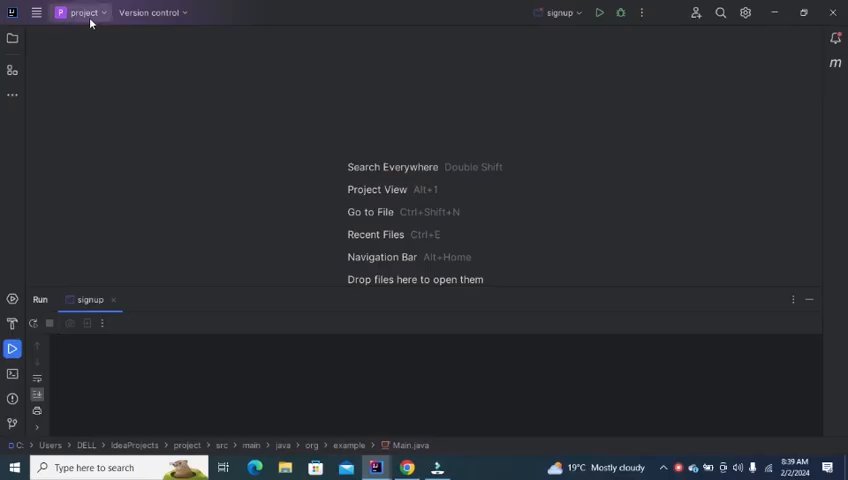
{"action": "mouse_move", "coordinate": [84, 12]}
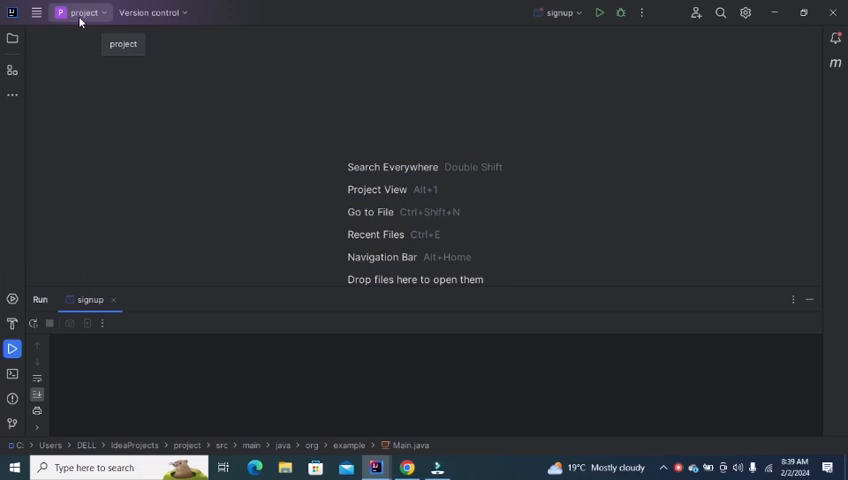
Create a new Maven project named Automation from the New Project dialog.
{"action": "left_click", "coordinate": [80, 12]}
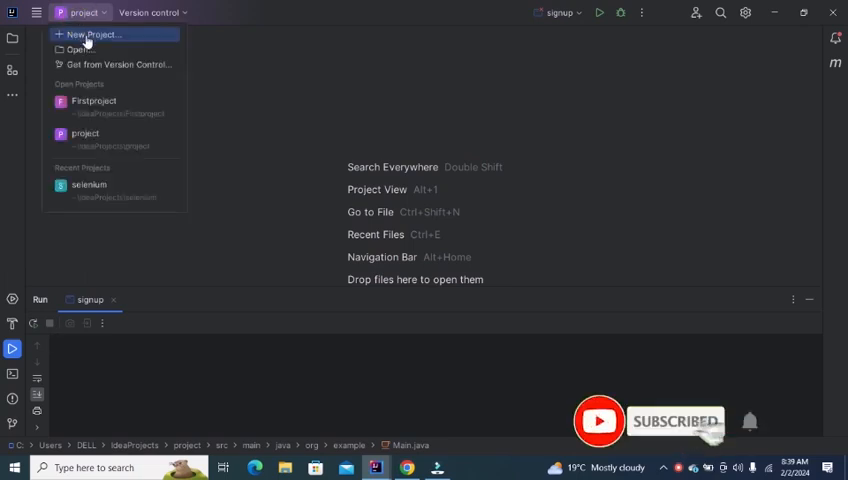
{"action": "left_click", "coordinate": [92, 34]}
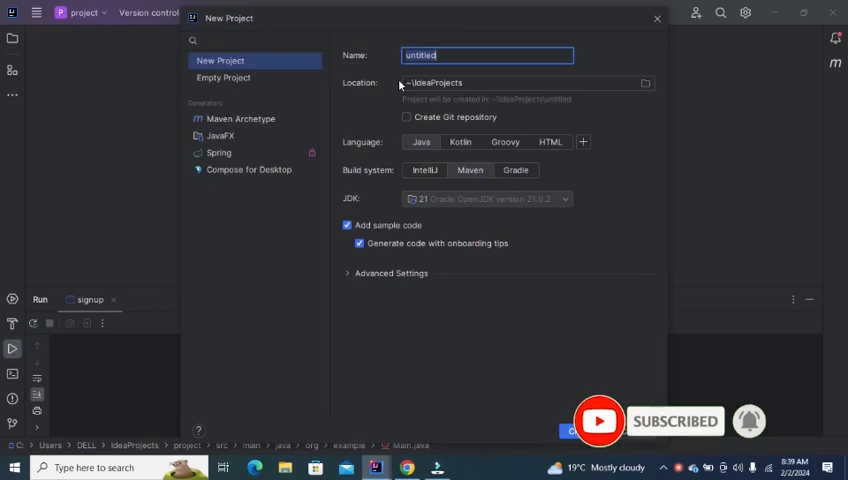
{"action": "type", "text": "Auto"}
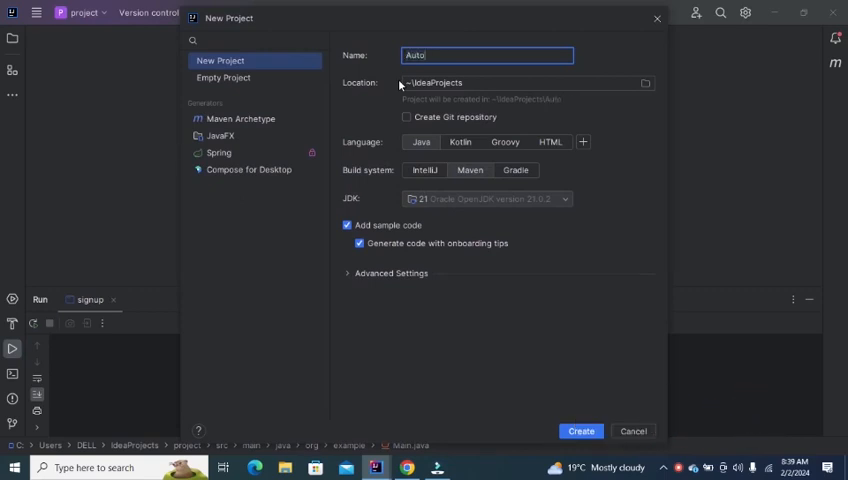
{"action": "type", "text": "mation"}
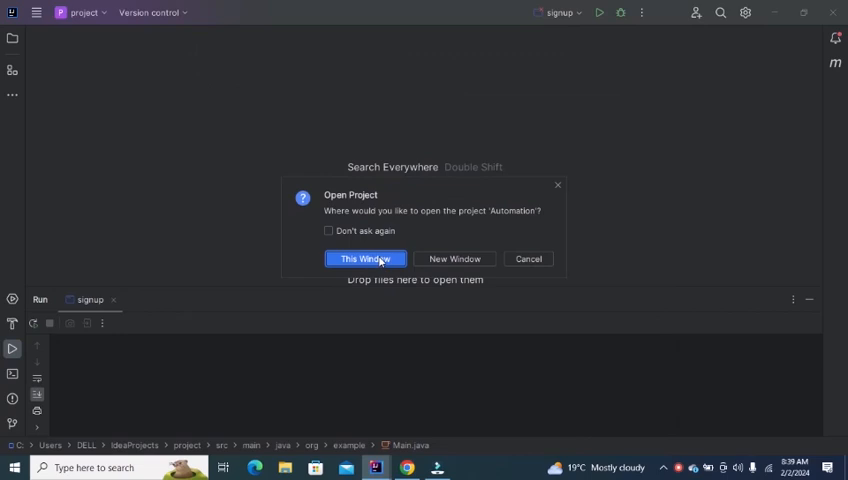
Open Automation in this window and expand src/main down to the java source folder.
{"action": "left_click", "coordinate": [364, 258]}
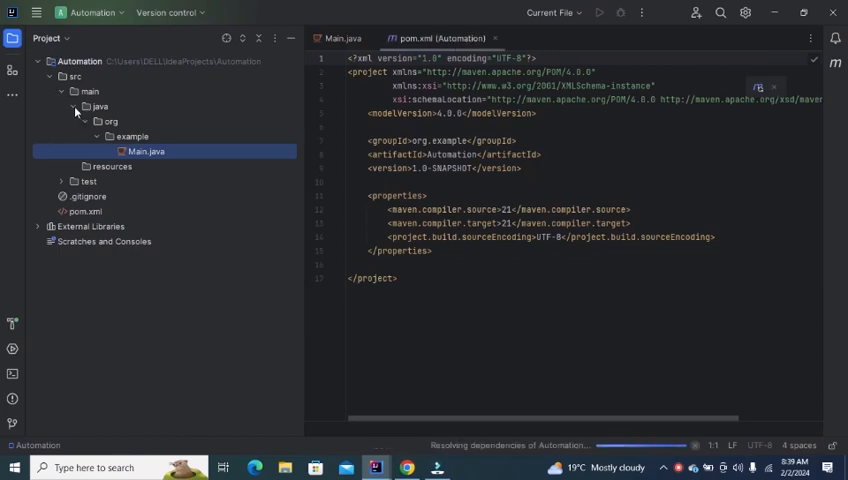
{"action": "left_click", "coordinate": [76, 106]}
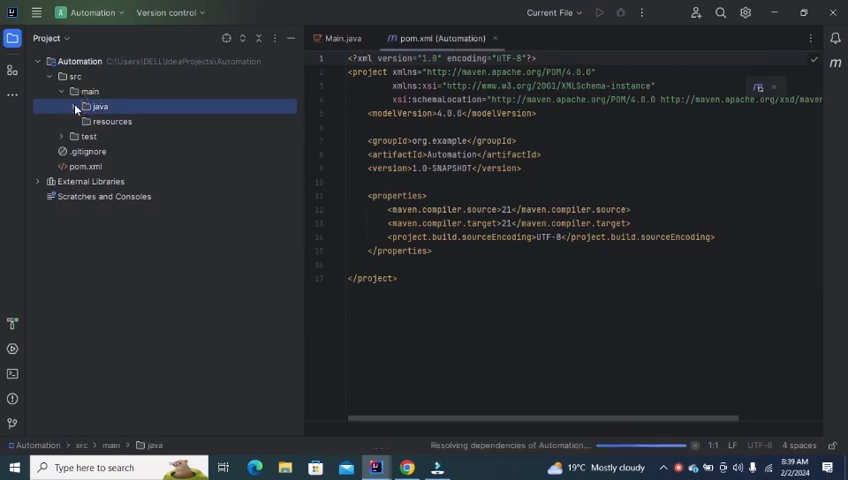
{"action": "left_click", "coordinate": [62, 92]}
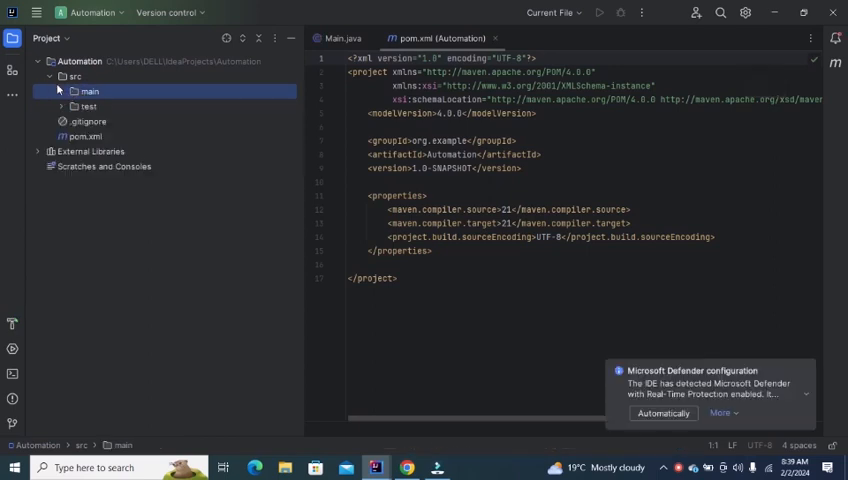
{"action": "left_click", "coordinate": [76, 76]}
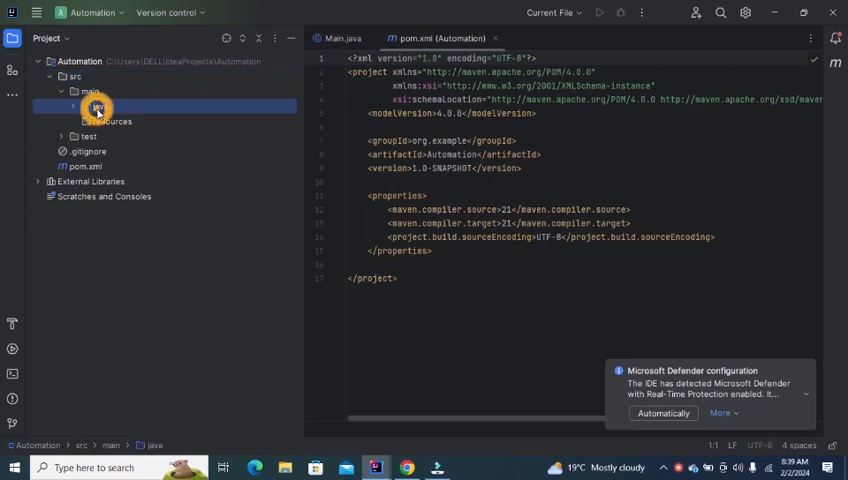
Add a package named firstpackage under src/main/java.
{"action": "right_click", "coordinate": [96, 108]}
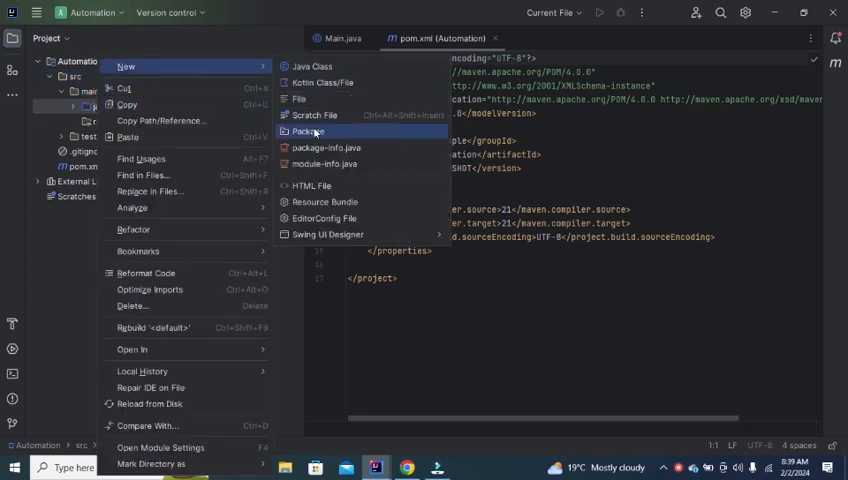
{"action": "left_click", "coordinate": [308, 132]}
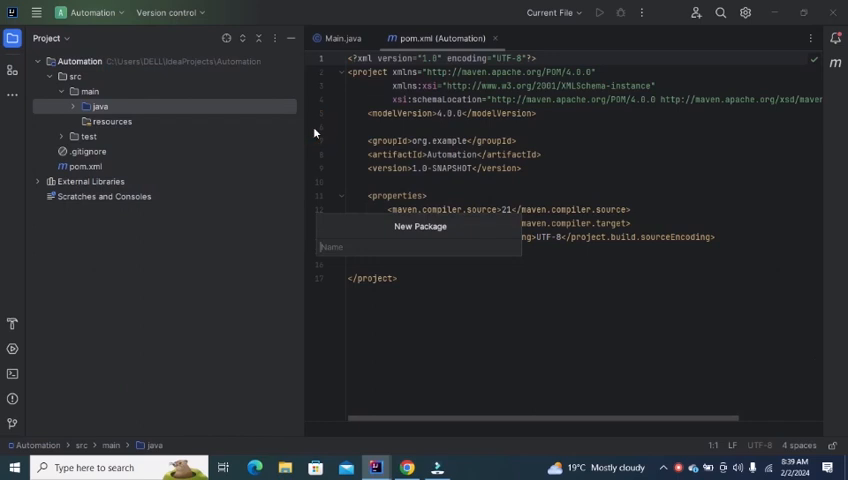
{"action": "type", "text": "firstpa"}
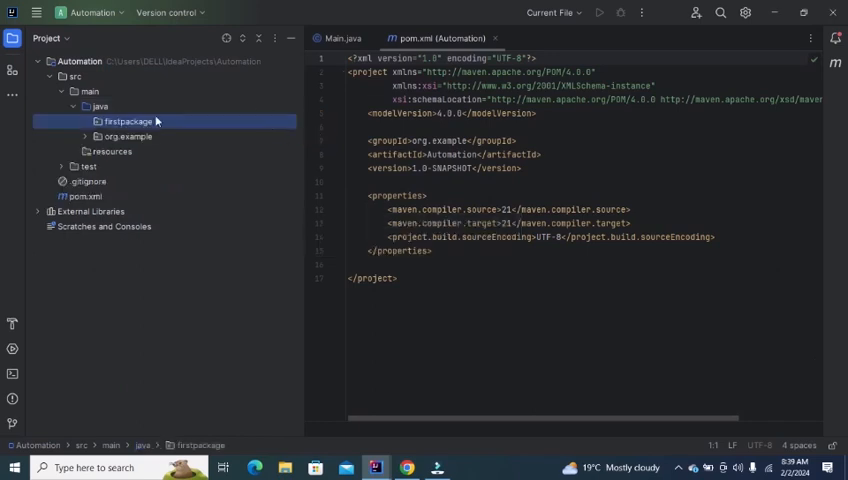
Create a Java class named dashboard inside firstpackage.
{"action": "right_click", "coordinate": [120, 120]}
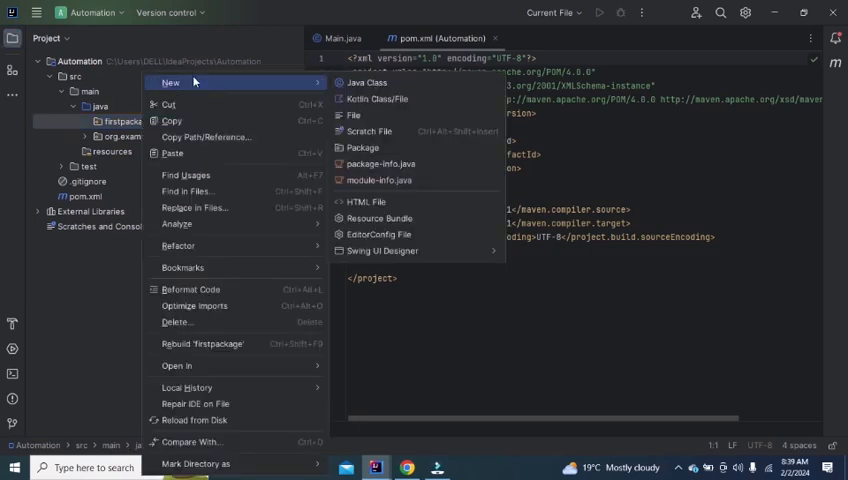
{"action": "mouse_move", "coordinate": [372, 100]}
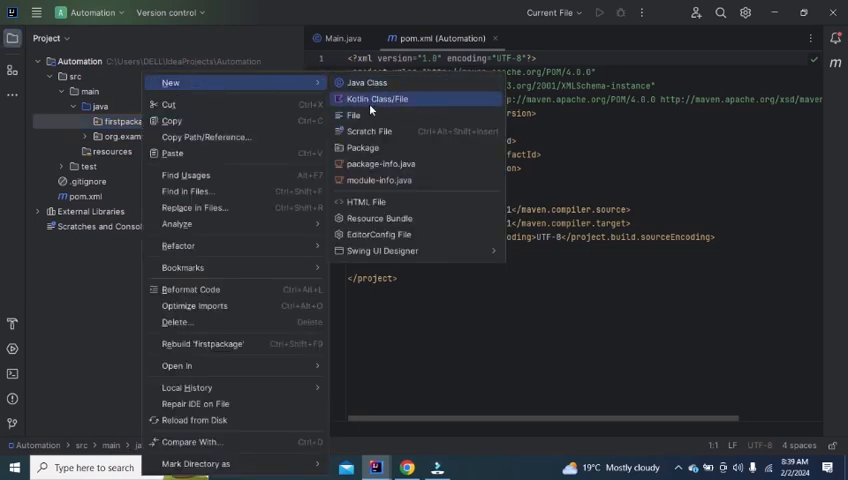
{"action": "left_click", "coordinate": [364, 82]}
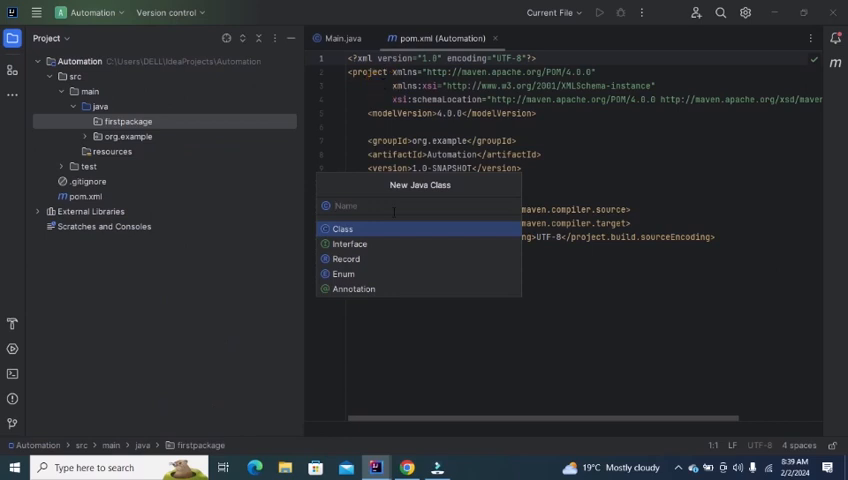
{"action": "type", "text": "dashboard"}
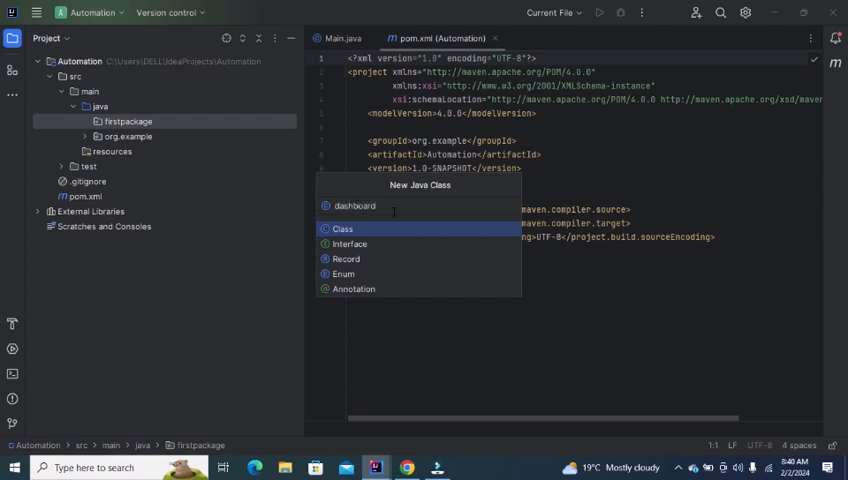
{"action": "left_click", "coordinate": [342, 228]}
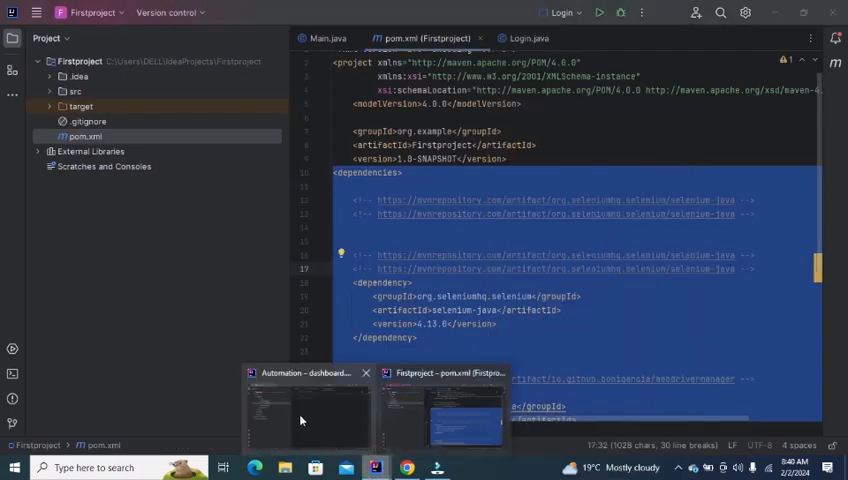
Paste the selenium-java and webdrivermanager dependencies into a dependencies block in Automation's pom.xml.
{"action": "left_click", "coordinate": [304, 400]}
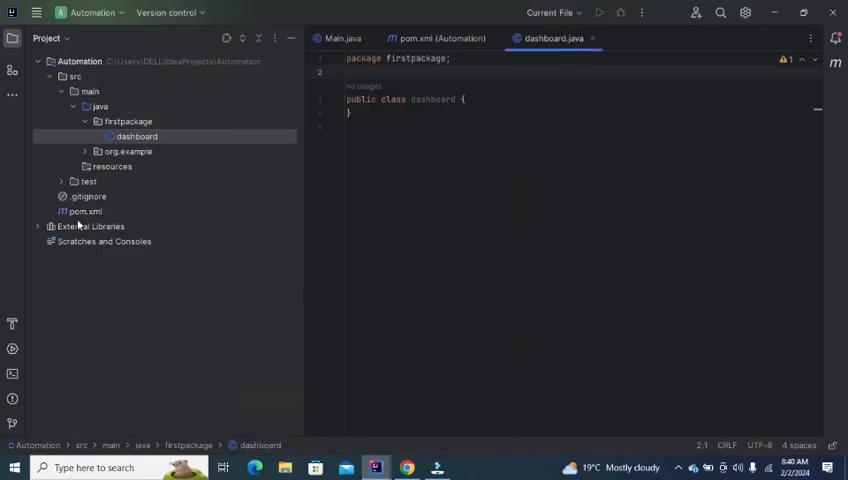
{"action": "left_click", "coordinate": [82, 212]}
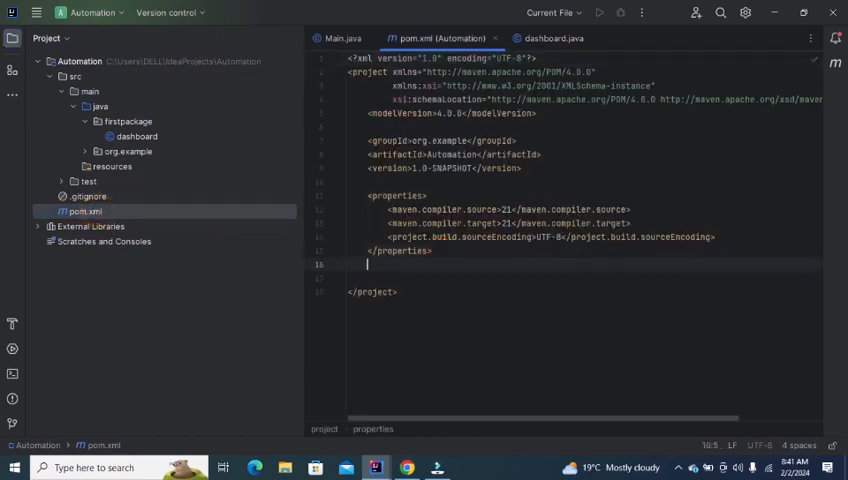
{"action": "scroll", "scroll_direction": "down", "scroll_amount": 3}
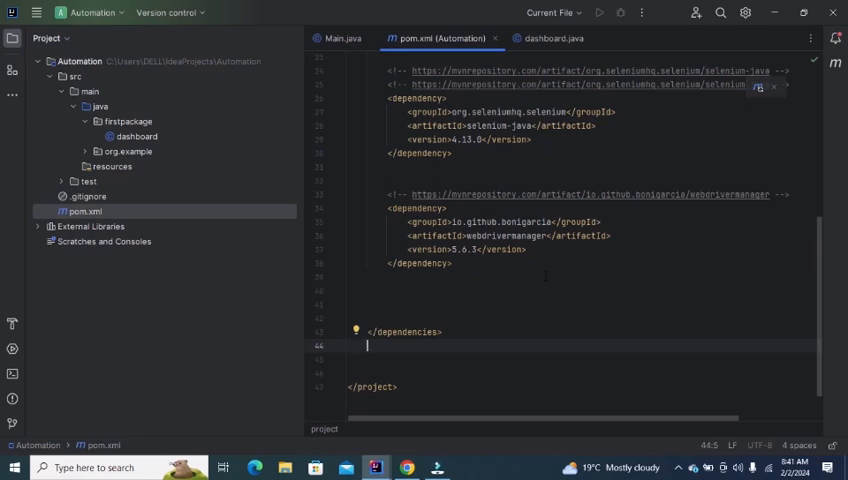
{"action": "right_click", "coordinate": [460, 290]}
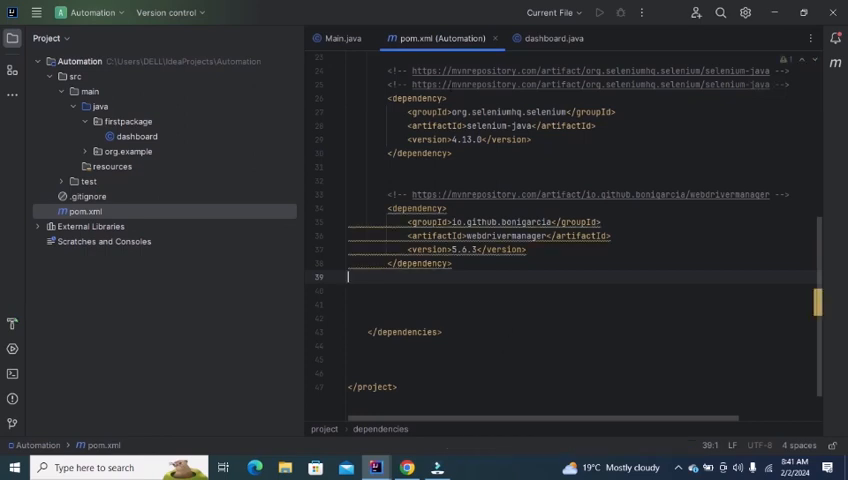
In dashboard.java, add the org.openqa.selenium.WebDriver import and a main method via the 'main' template.
{"action": "left_click", "coordinate": [552, 38]}
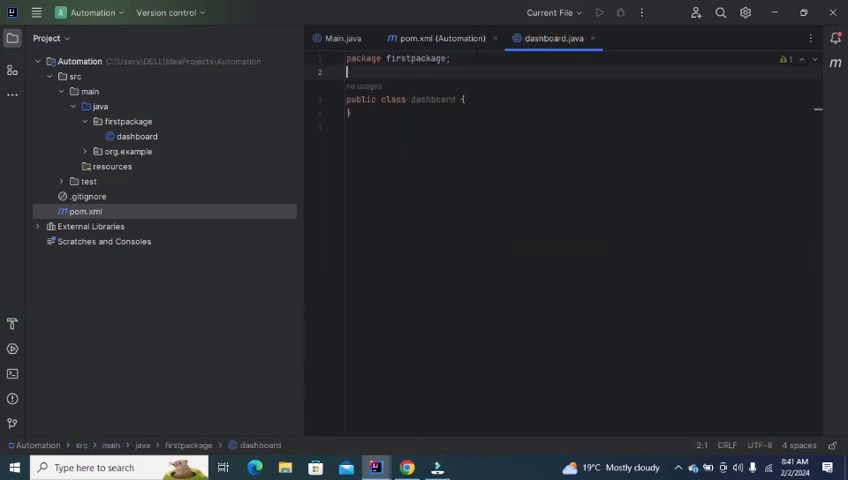
{"action": "type", "text": "import org.openqa.selenium."}
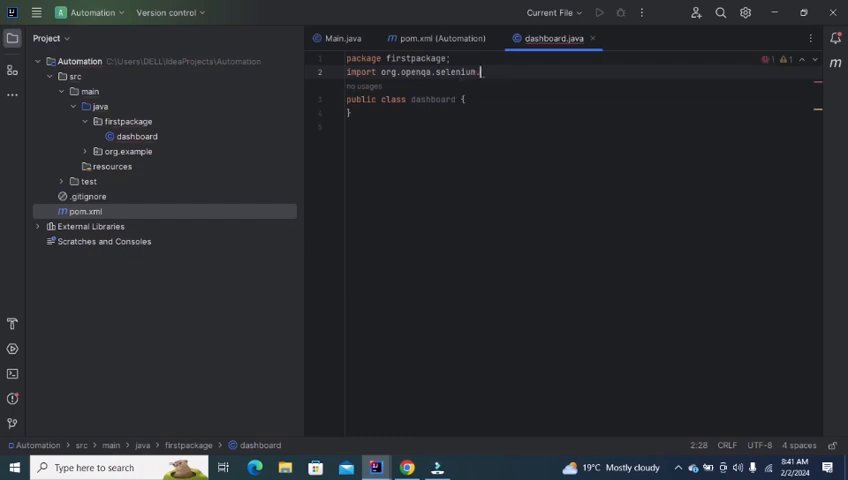
{"action": "type", "text": "WebDriver;"}
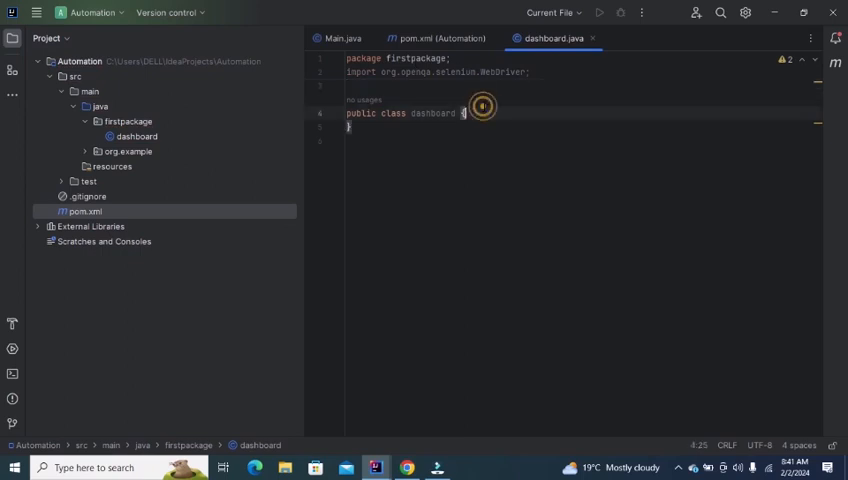
{"action": "type", "text": "main(String[] args) {"}
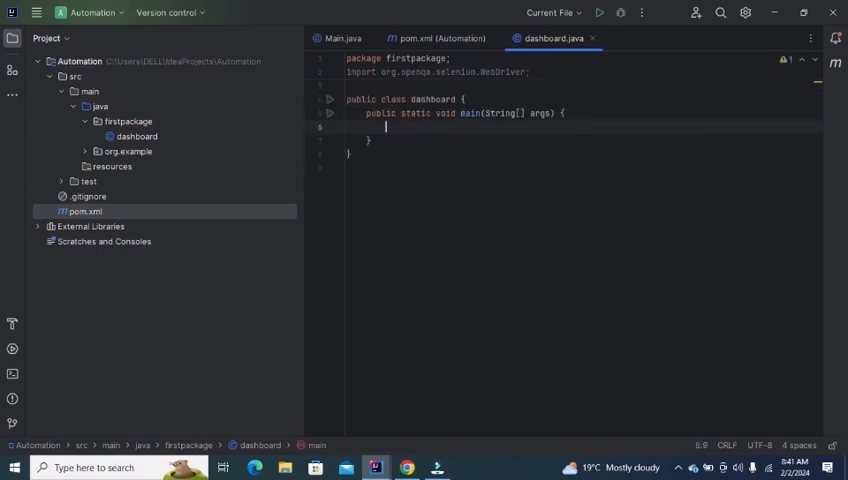
Write WebDriverManager.chromedriver().setup(); in main and begin a WebDriver declaration.
{"action": "type", "text": "W"}
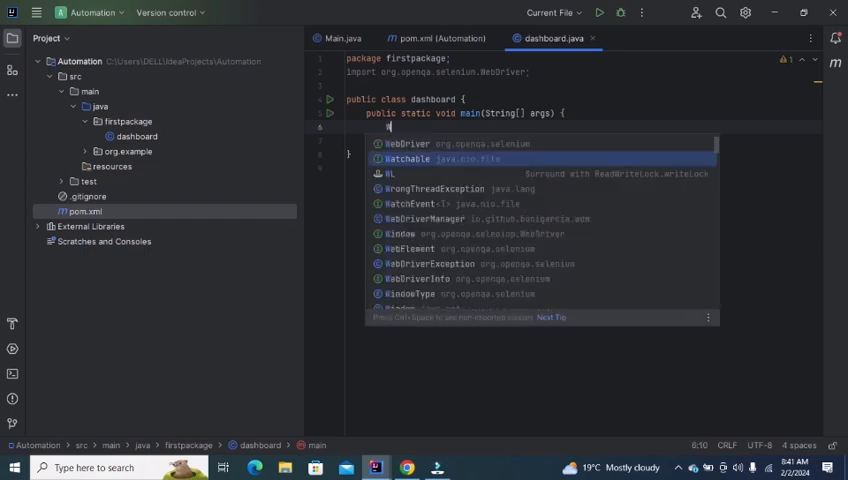
{"action": "key", "text": "Escape"}
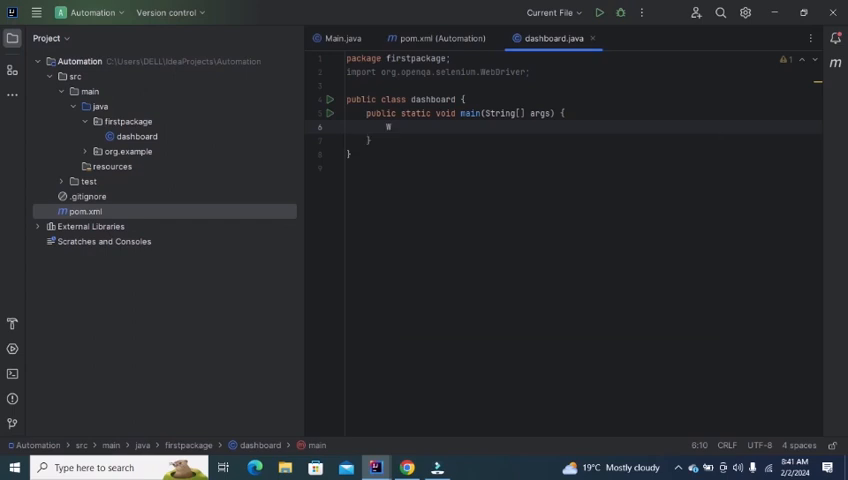
{"action": "type", "text": "WebDriverManager.C"}
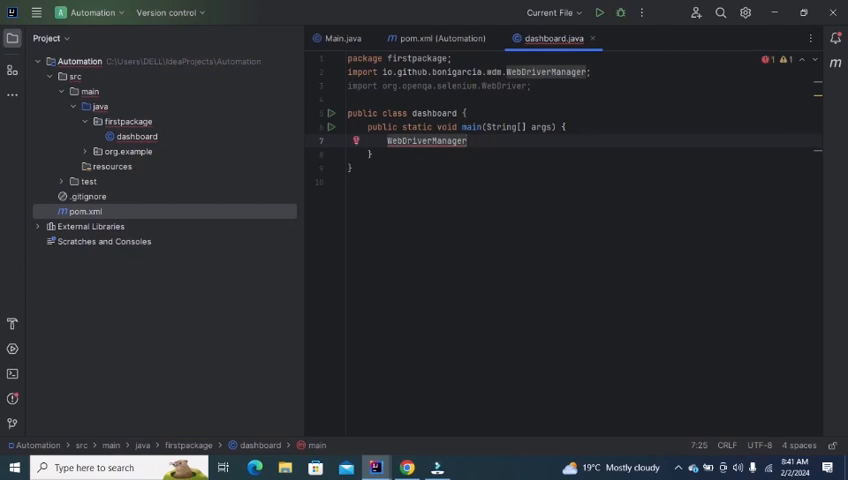
{"action": "type", "text": ".chromedriver("}
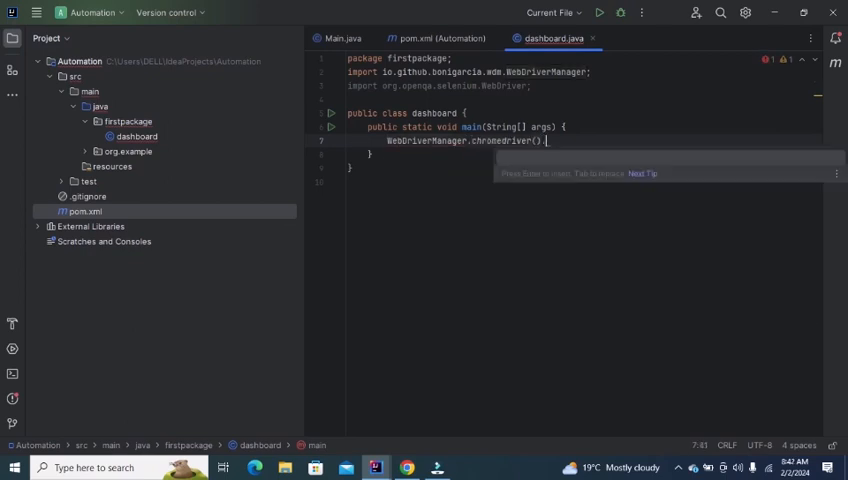
{"action": "type", "text": "."}
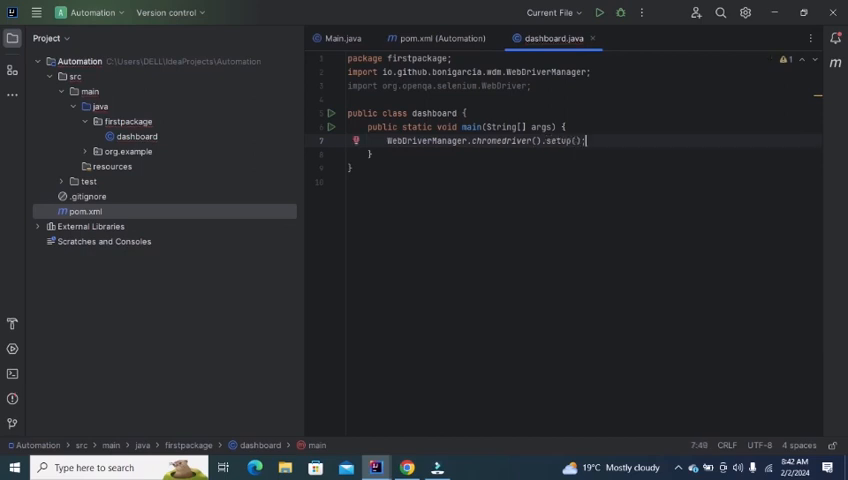
{"action": "type", "text": "WebDriver"}
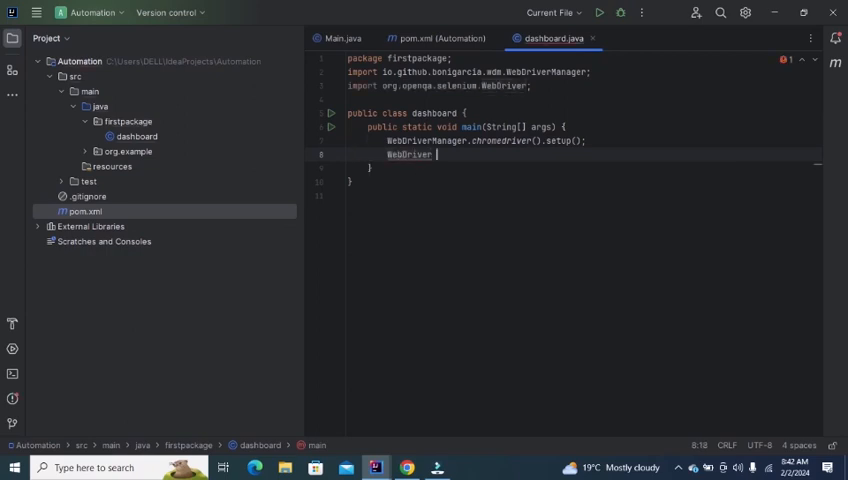
Complete WebDriver driver = new ChromeDriver(); choosing ChromeDriver from suggestions.
{"action": "type", "text": "driver"}
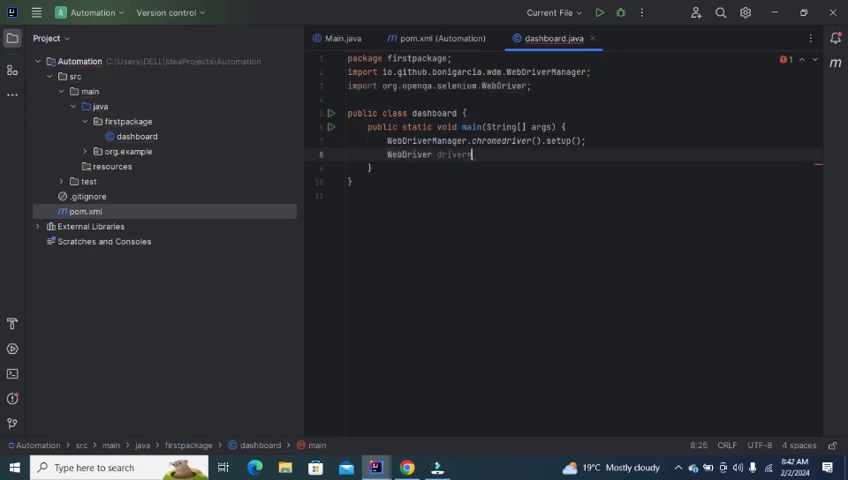
{"action": "type", "text": "=new"}
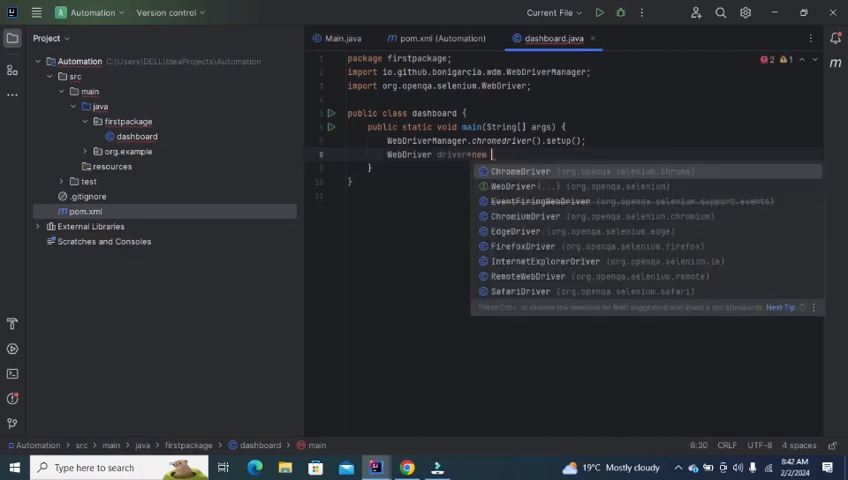
{"action": "left_click", "coordinate": [520, 170]}
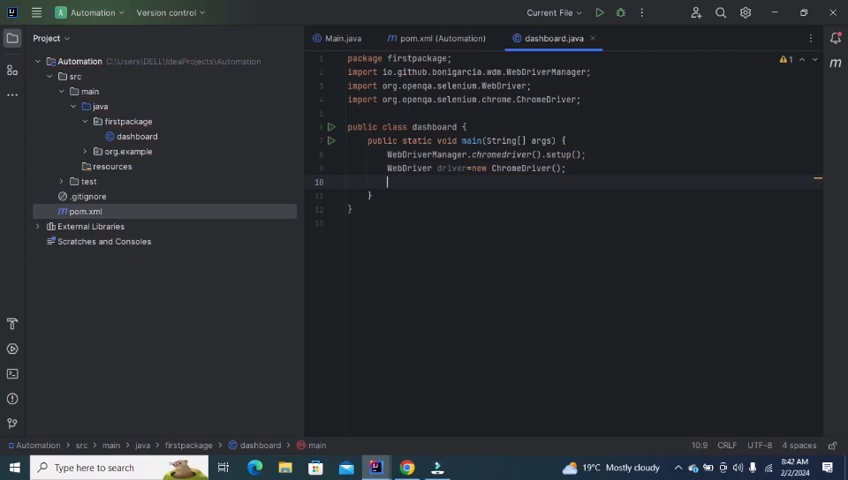
Start a driver.get("") call after checking the practice form page in Chrome.
{"action": "type", "text": "DRI"}
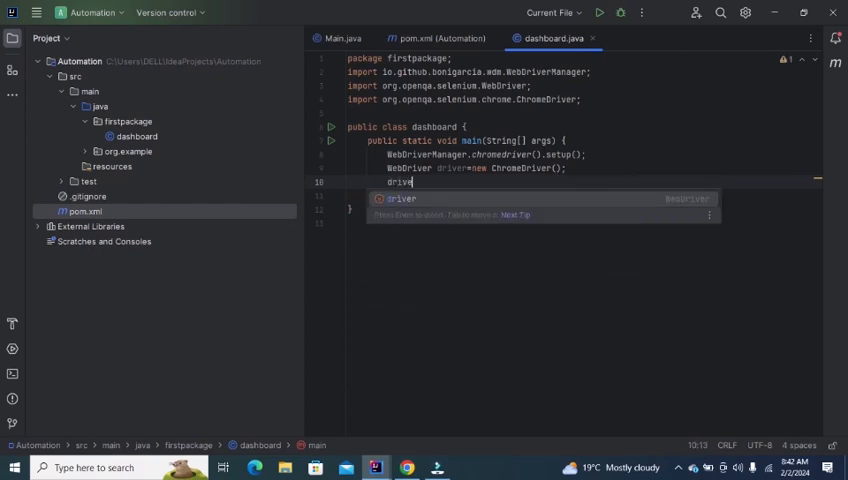
{"action": "type", "text": "."}
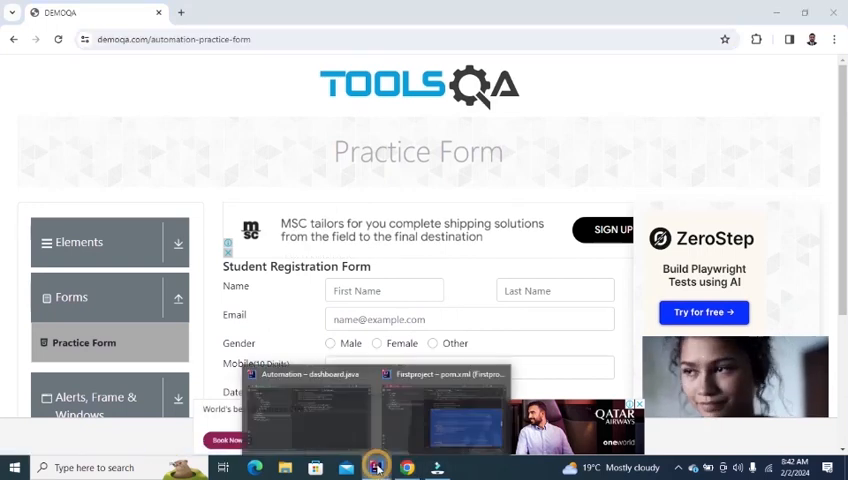
{"action": "left_click", "coordinate": [376, 468]}
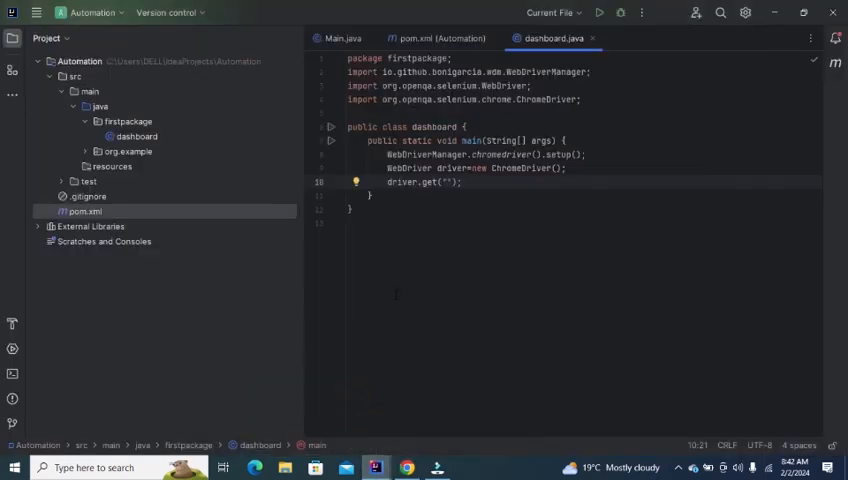